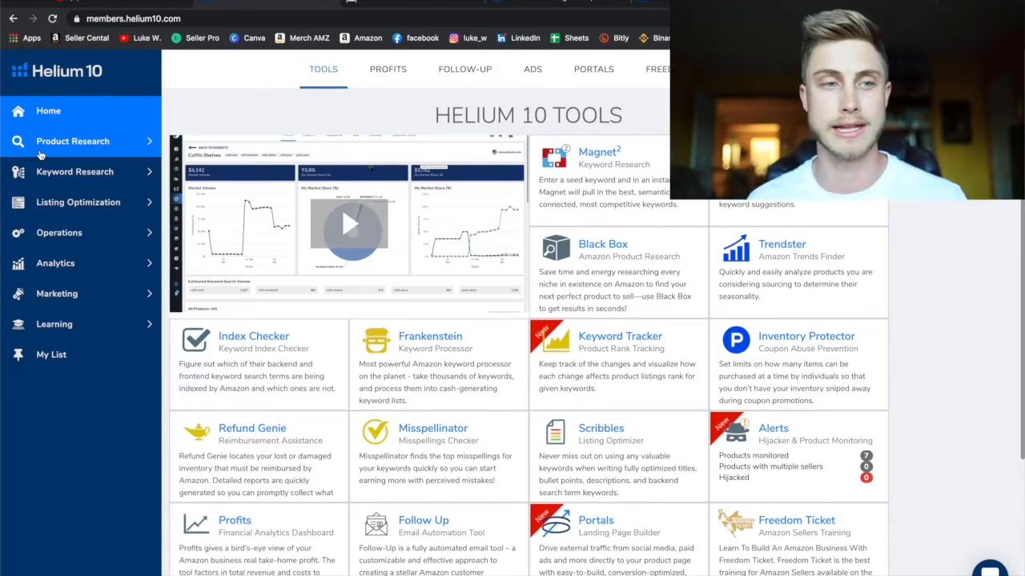
mouse_move(68, 266)
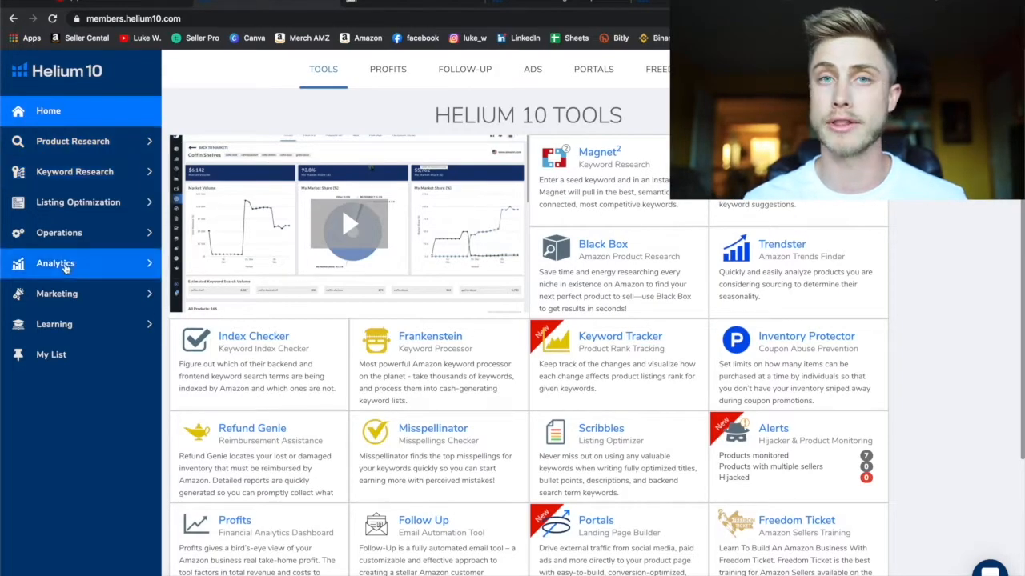
mouse_move(81, 237)
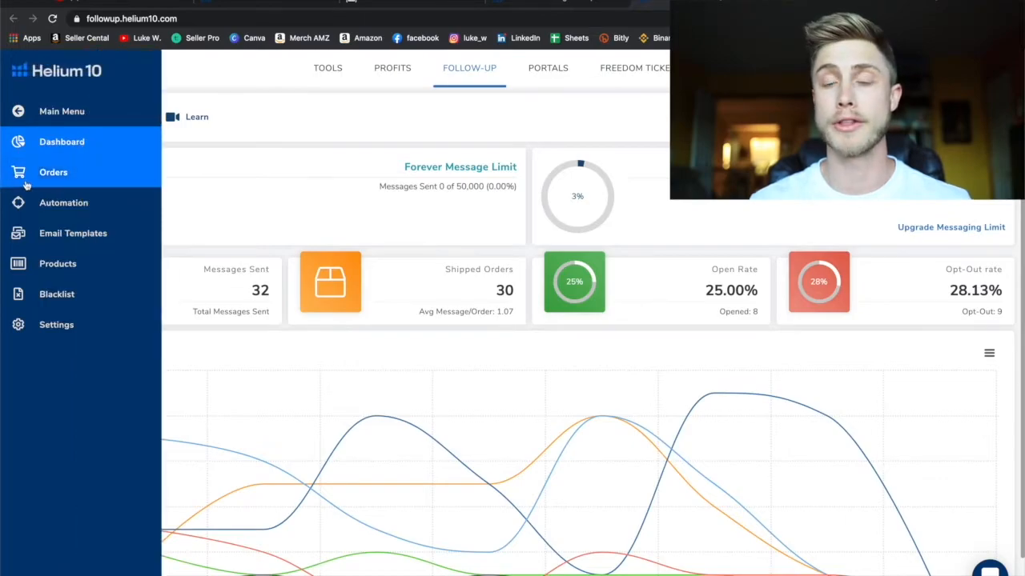
mouse_move(77, 239)
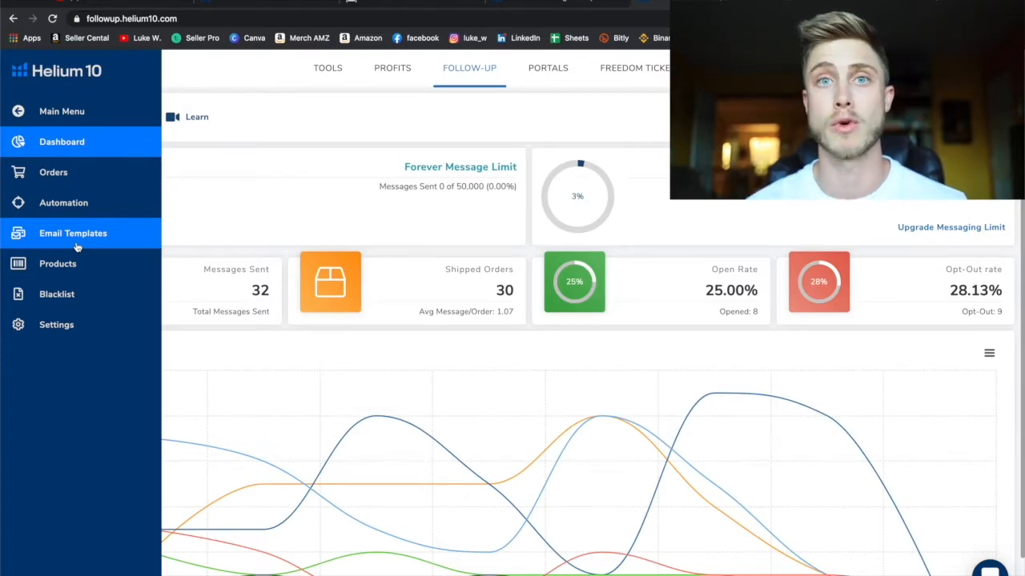
mouse_move(67, 206)
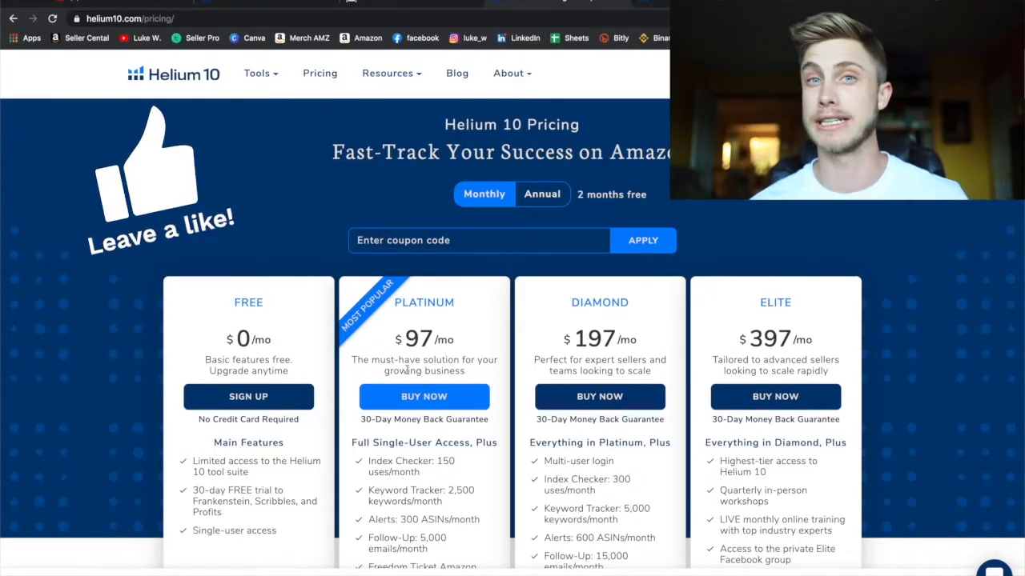
mouse_move(615, 239)
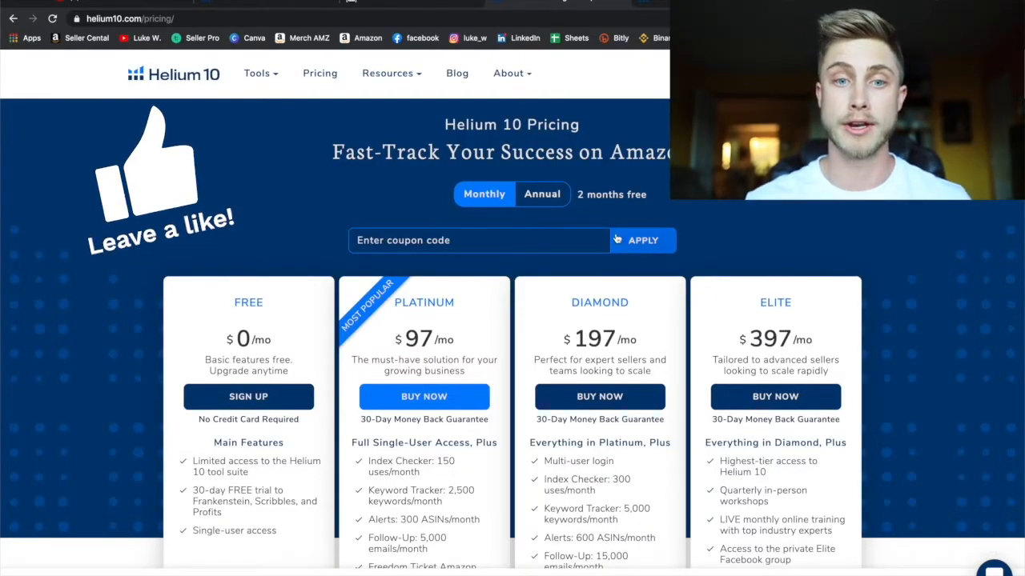
- Apply coupon LUKE50 and scroll the plans showing Platinum $48.50 and Diamond $98.50
left_click(467, 240)
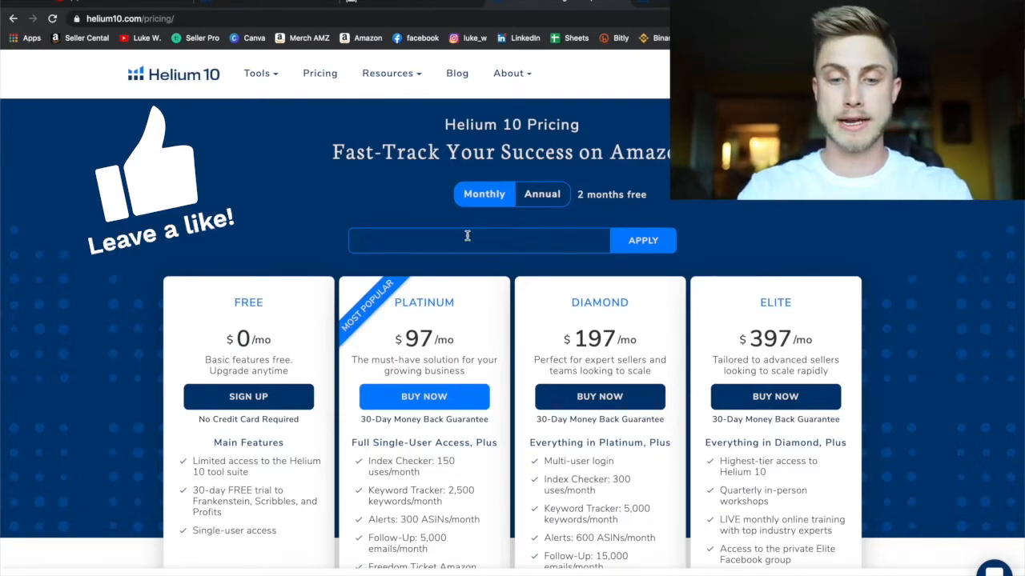
type("LUKE50")
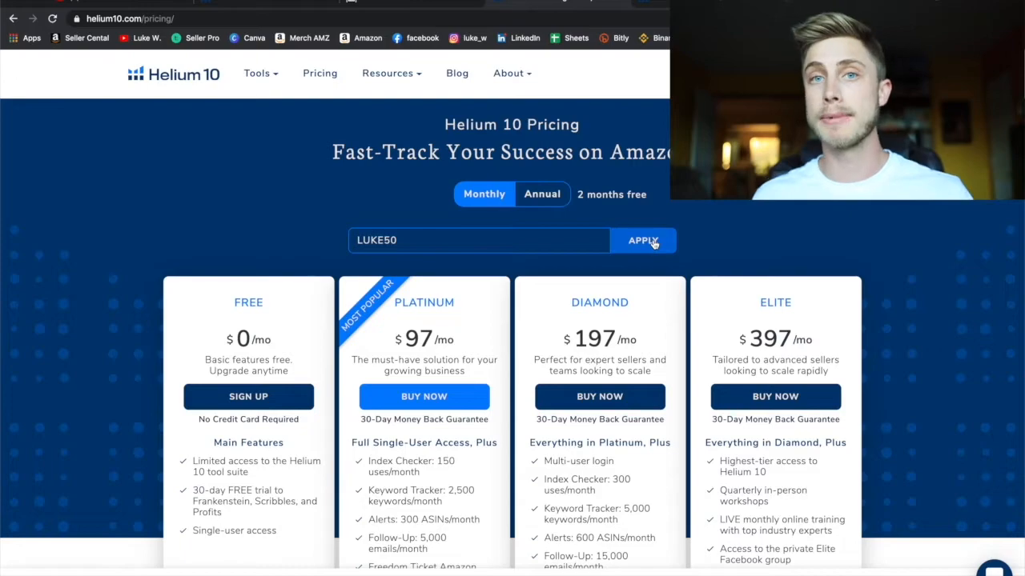
left_click(643, 240)
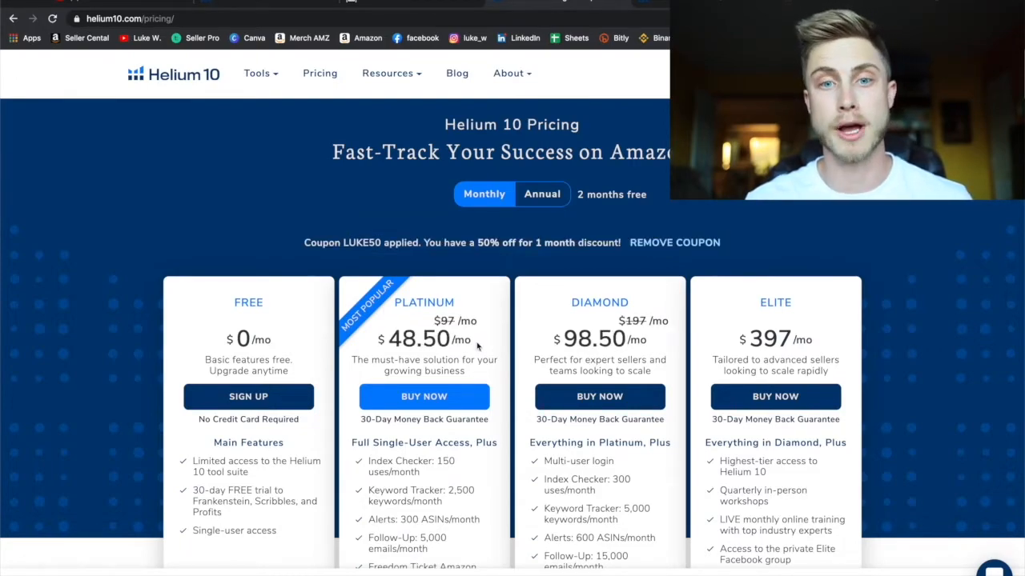
mouse_move(491, 224)
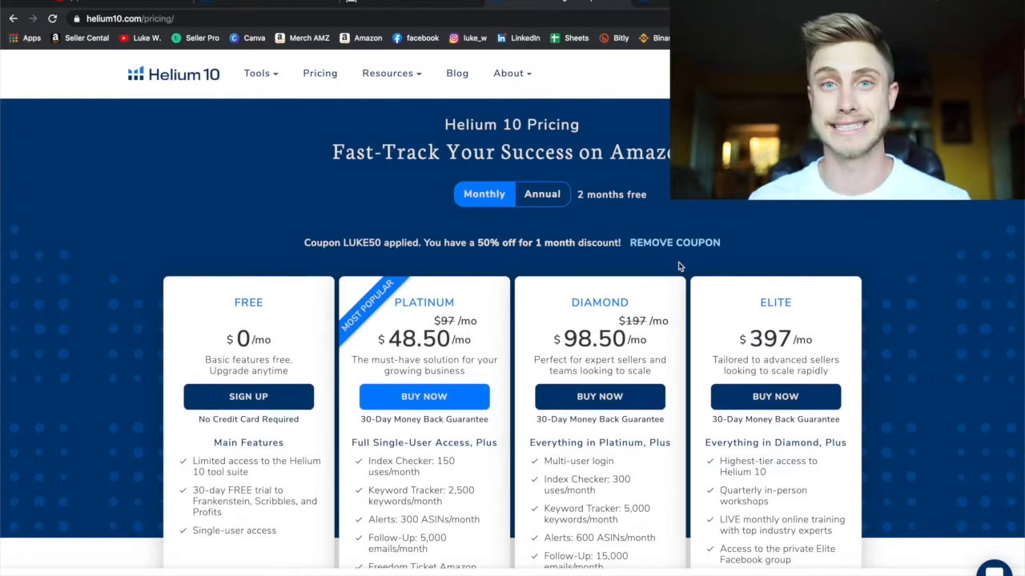
scroll("down", 3)
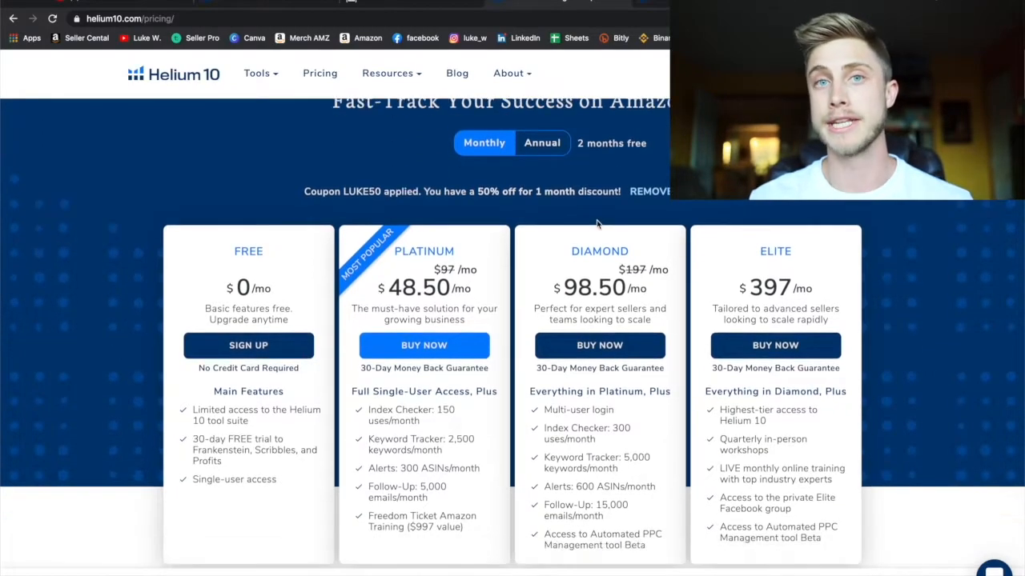
scroll("down", 3)
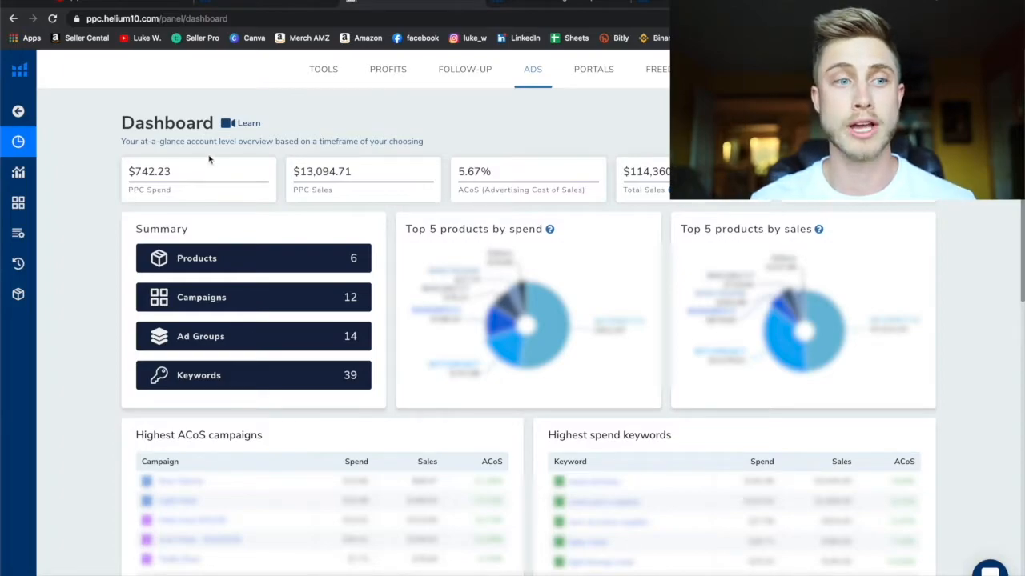
- Review campaign and search-term level Ads analytics, then open the keyword bid suggestions
left_click(18, 172)
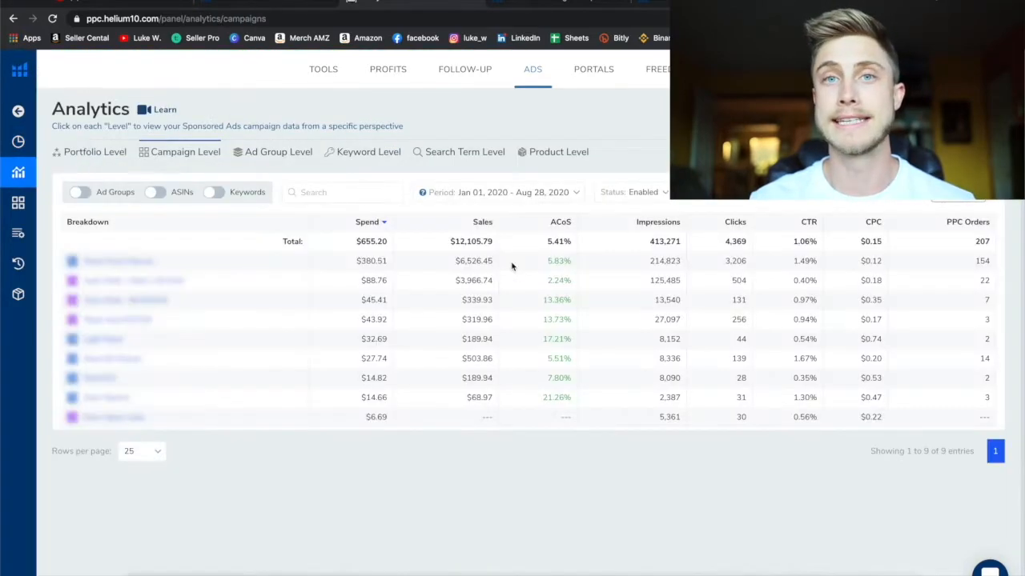
mouse_move(541, 401)
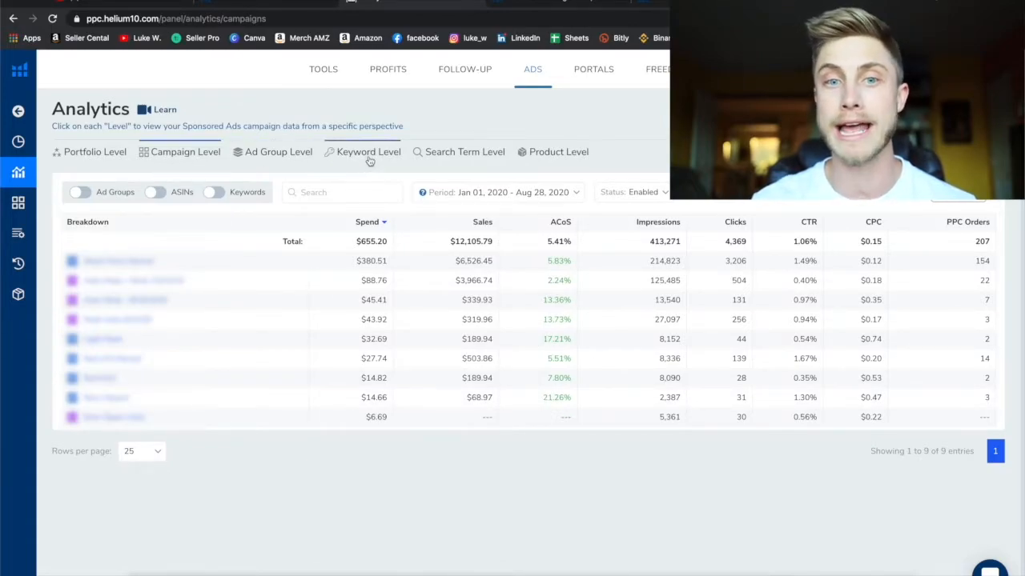
left_click(464, 152)
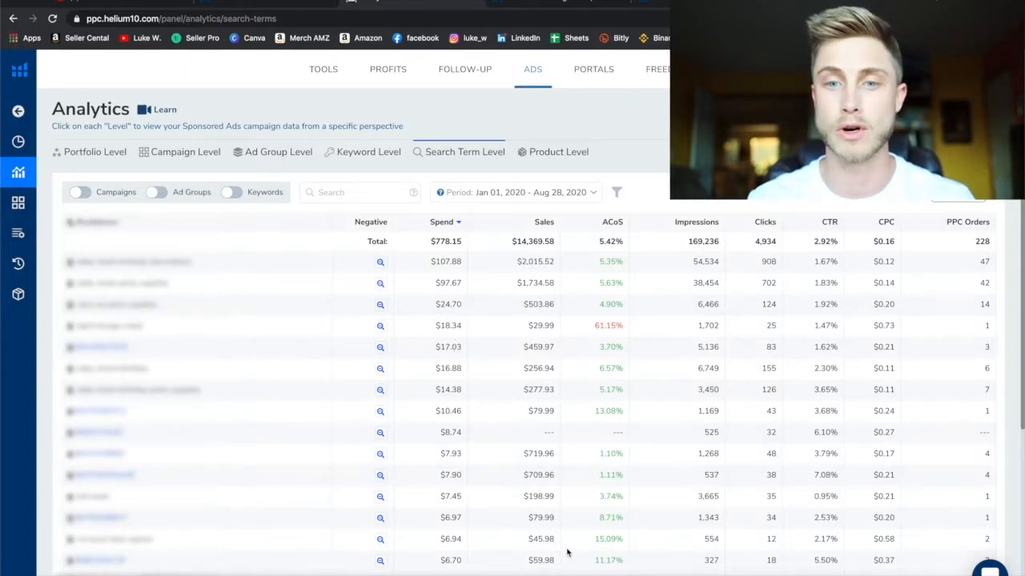
scroll("down", 3)
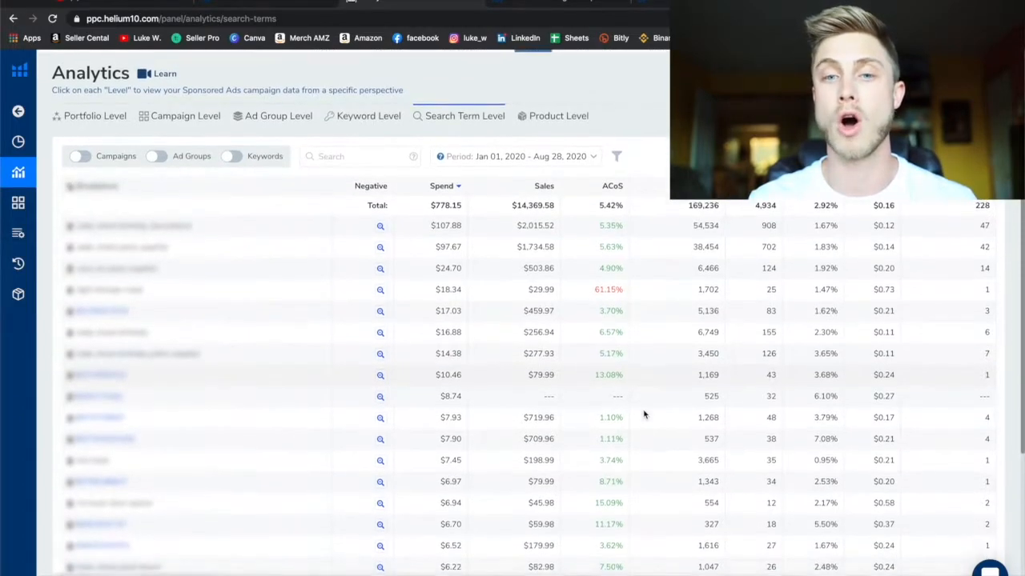
scroll("down", 3)
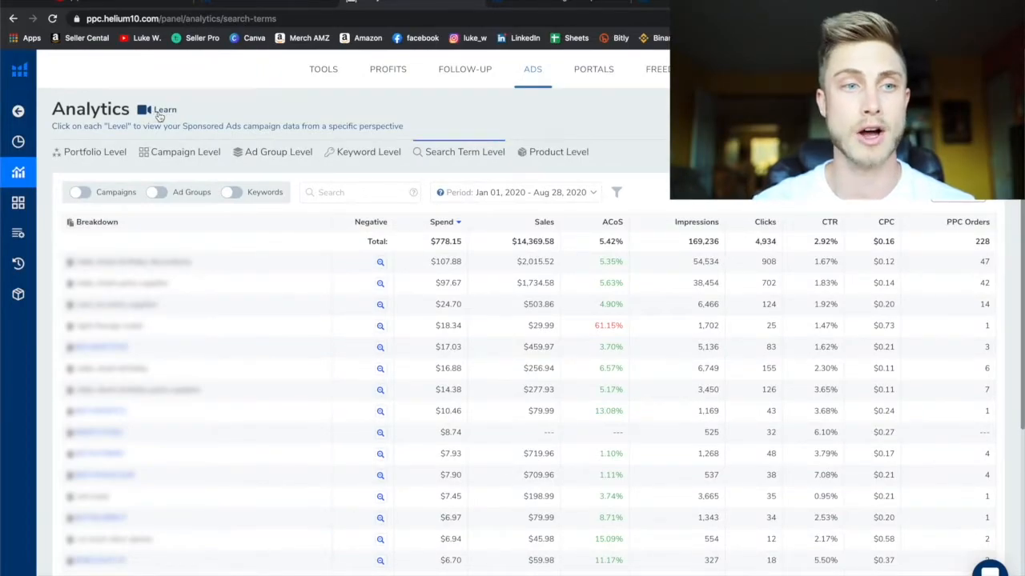
left_click(57, 141)
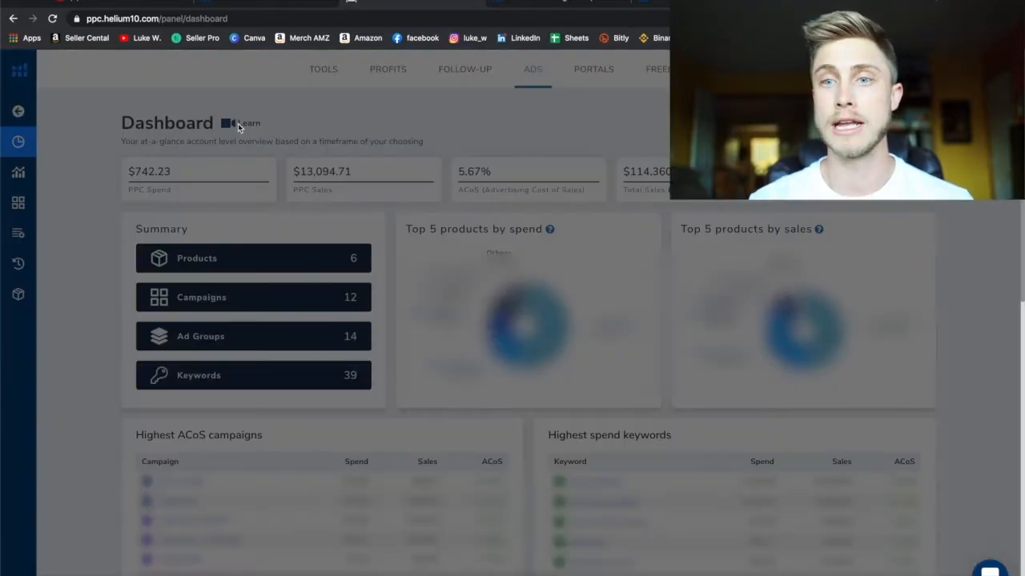
left_click(240, 122)
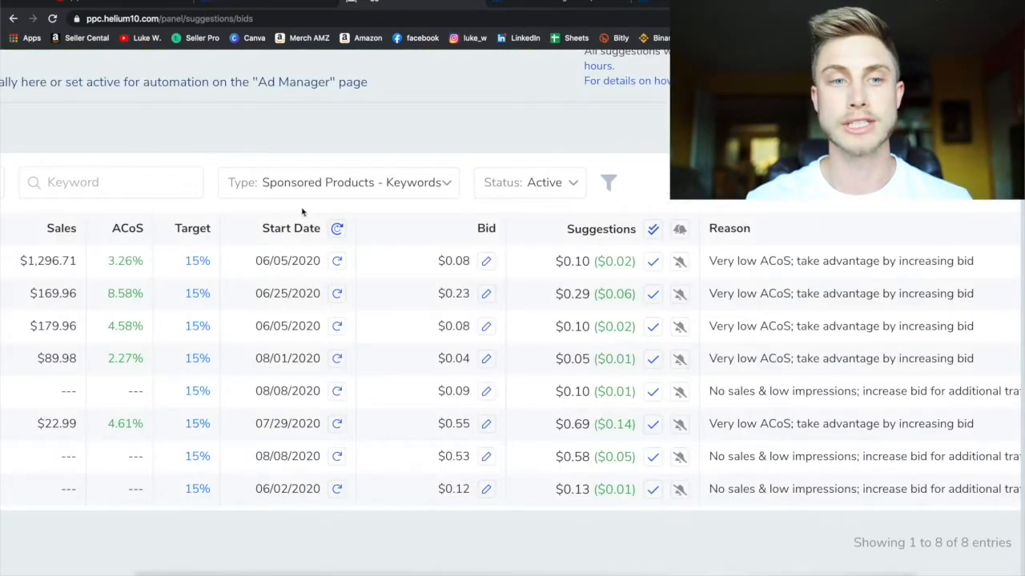
mouse_move(192, 234)
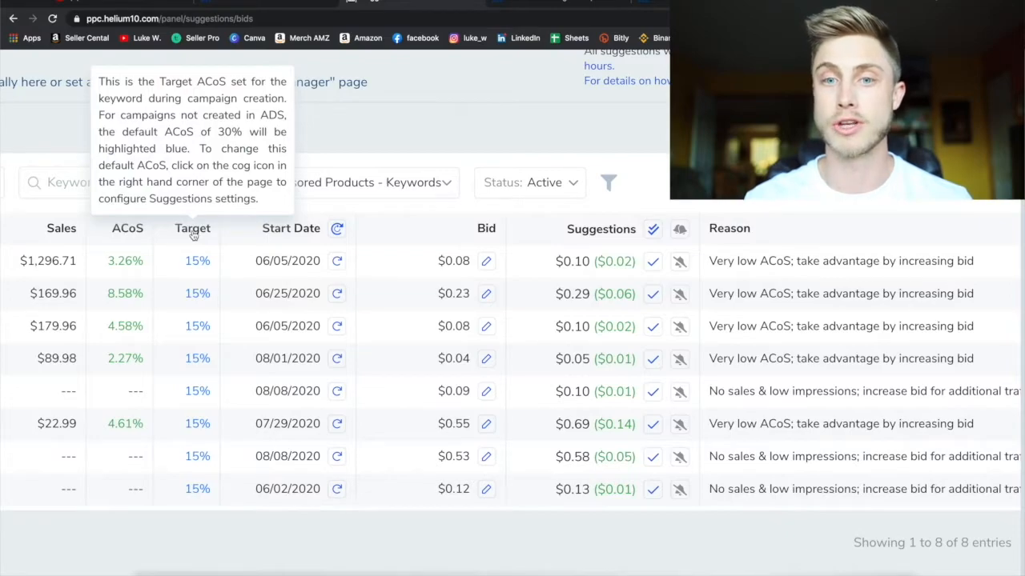
mouse_move(636, 332)
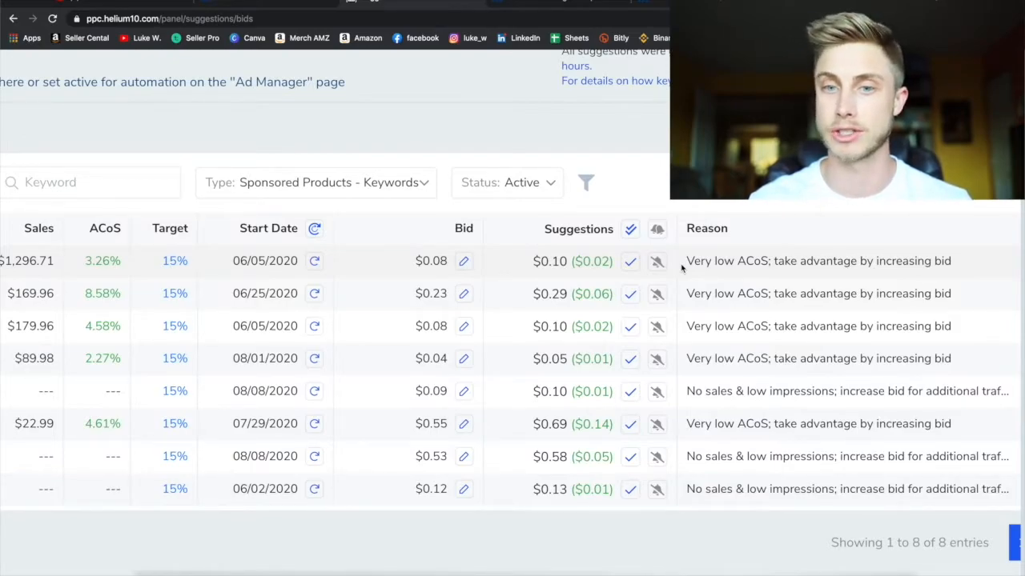
mouse_move(630, 261)
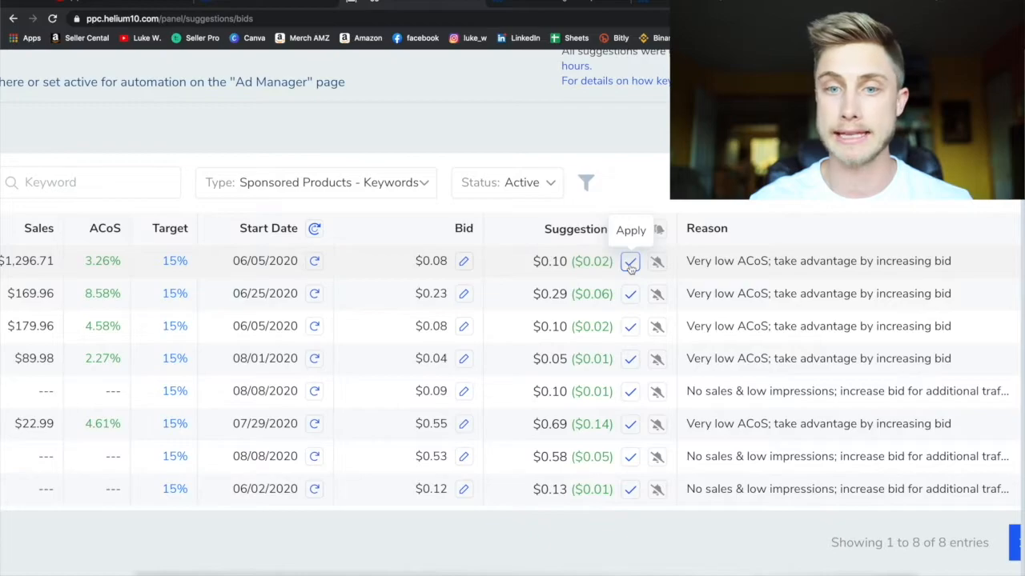
- Accept the first keyword's suggested bid, raising it from $0.08 to $0.10
left_click(629, 261)
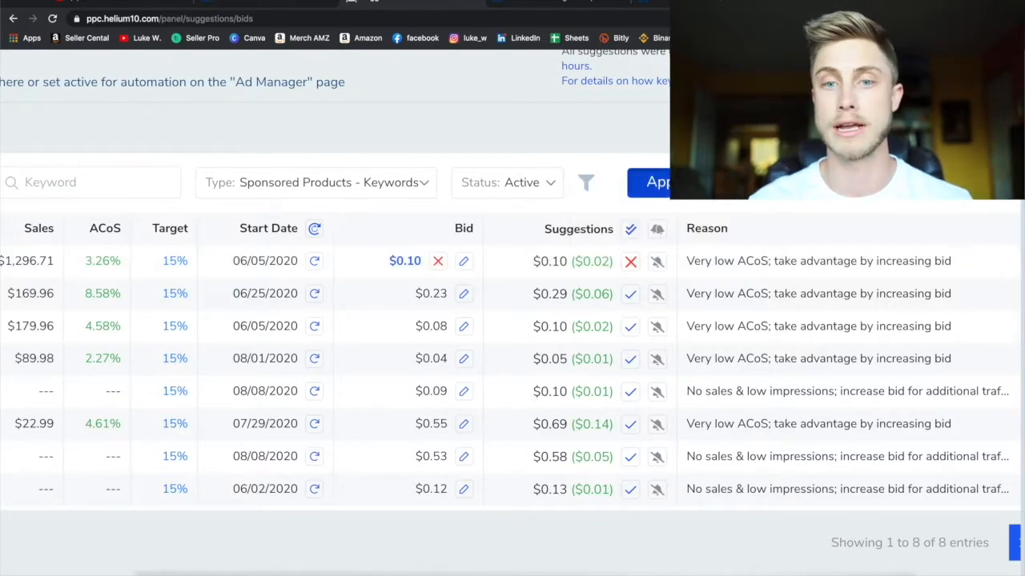
left_click(630, 260)
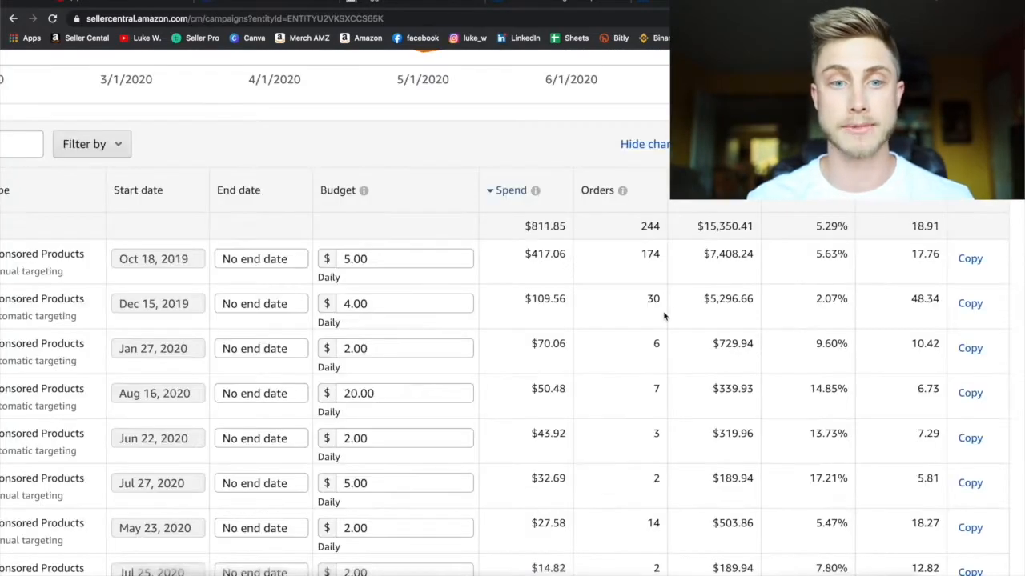
mouse_move(602, 340)
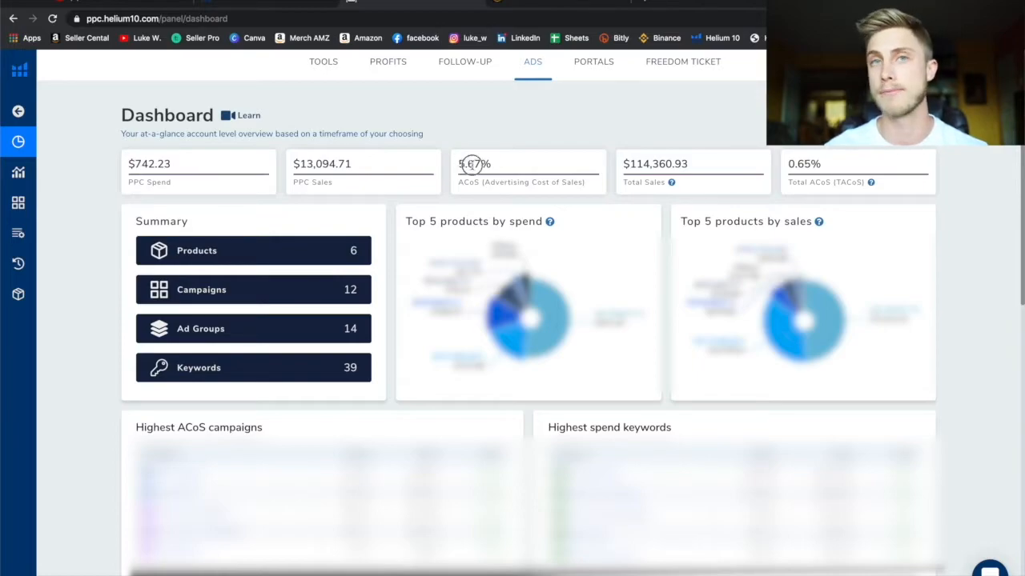
mouse_move(480, 176)
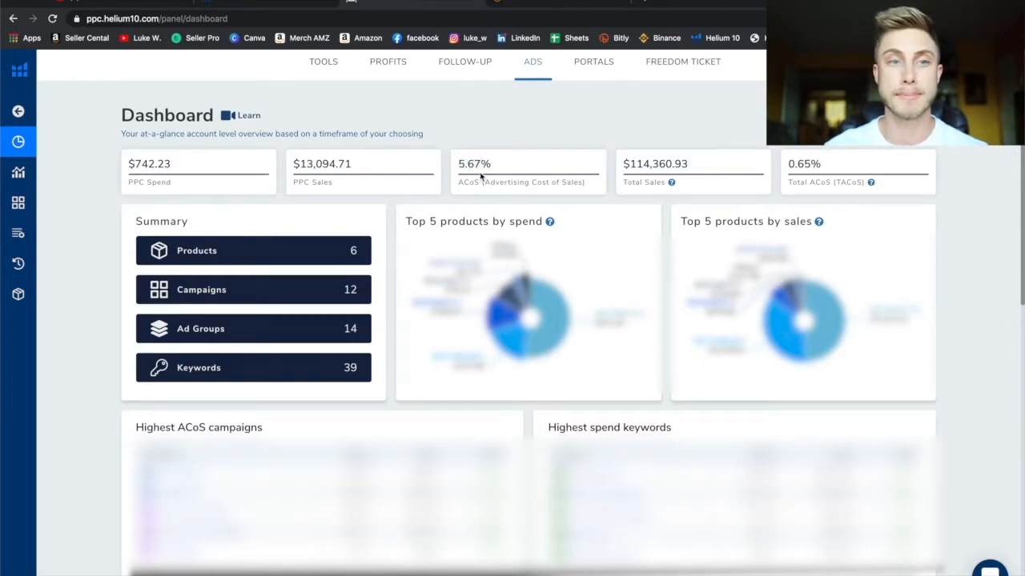
- View the Ads dashboard with $742.23 PPC spend and $13,094.71 PPC sales
double_click(149, 164)
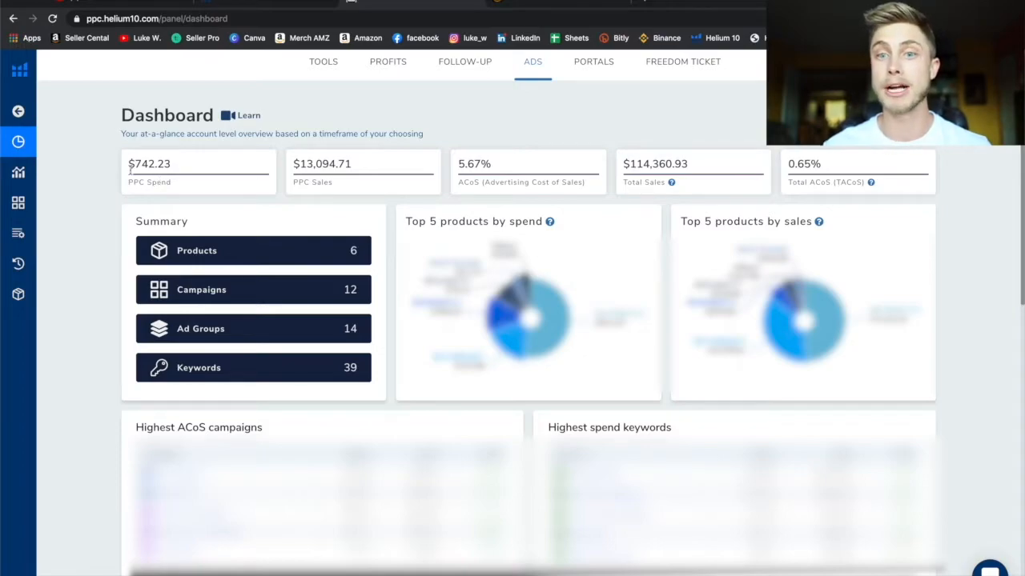
mouse_move(691, 182)
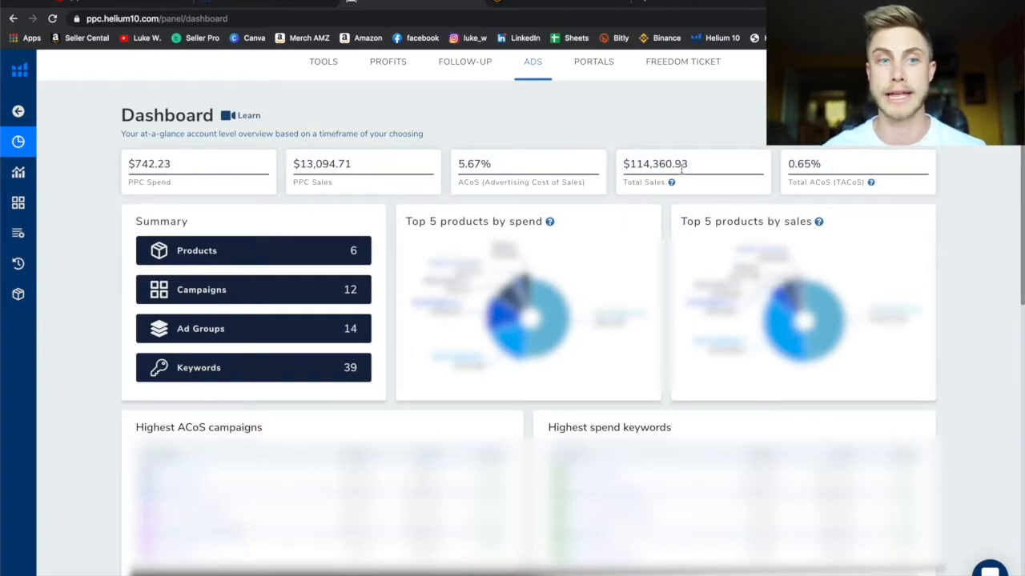
mouse_move(299, 194)
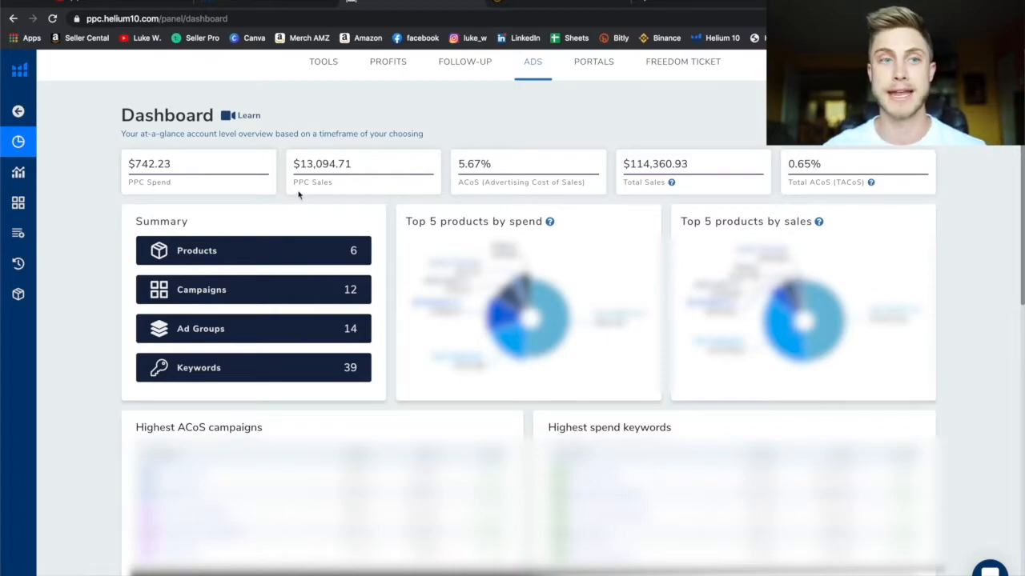
mouse_move(335, 184)
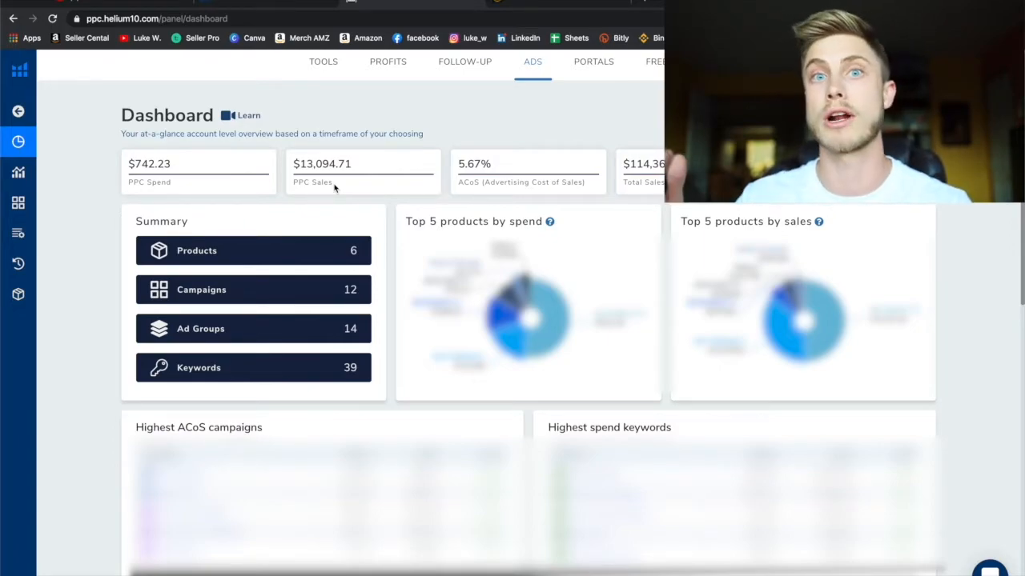
mouse_move(268, 188)
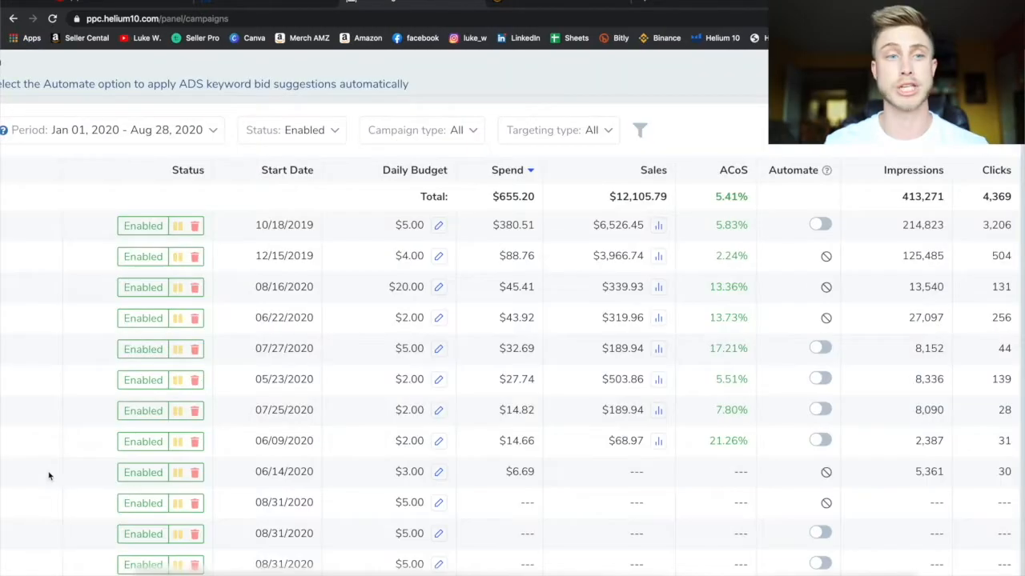
mouse_move(55, 253)
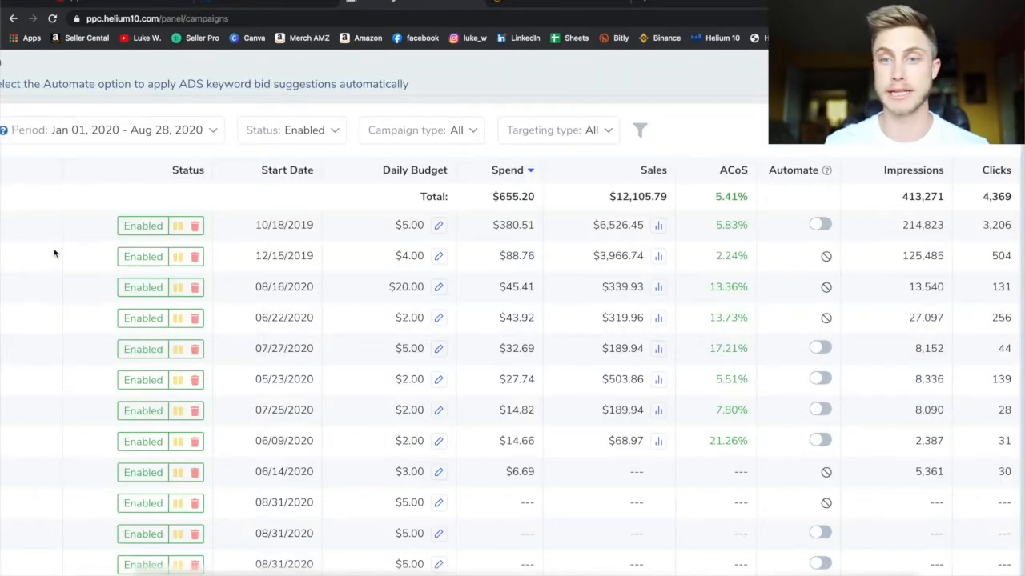
mouse_move(820, 225)
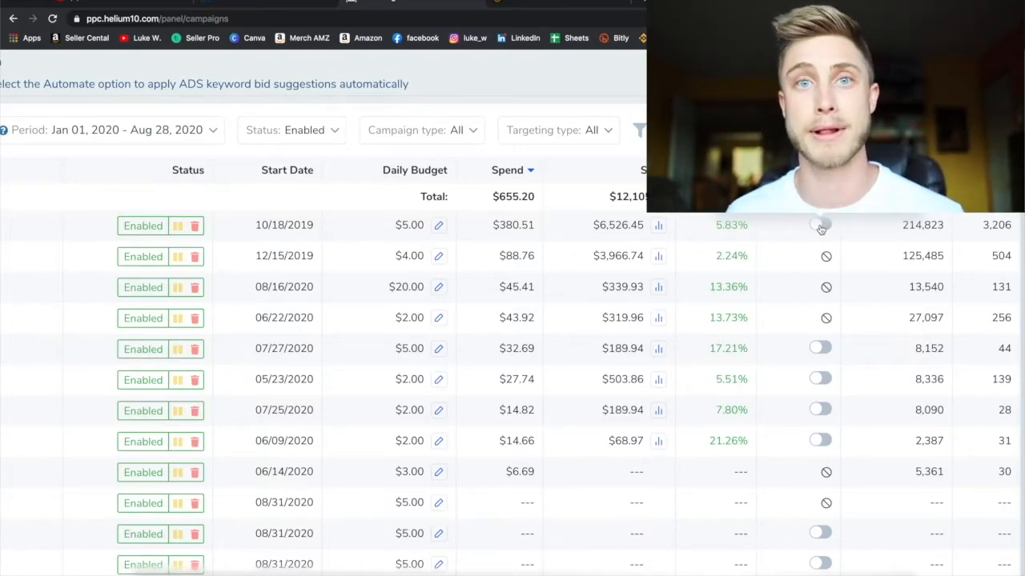
- Browse the enabled campaigns' start dates, daily budgets, spend, sales and ACoS
left_click(820, 225)
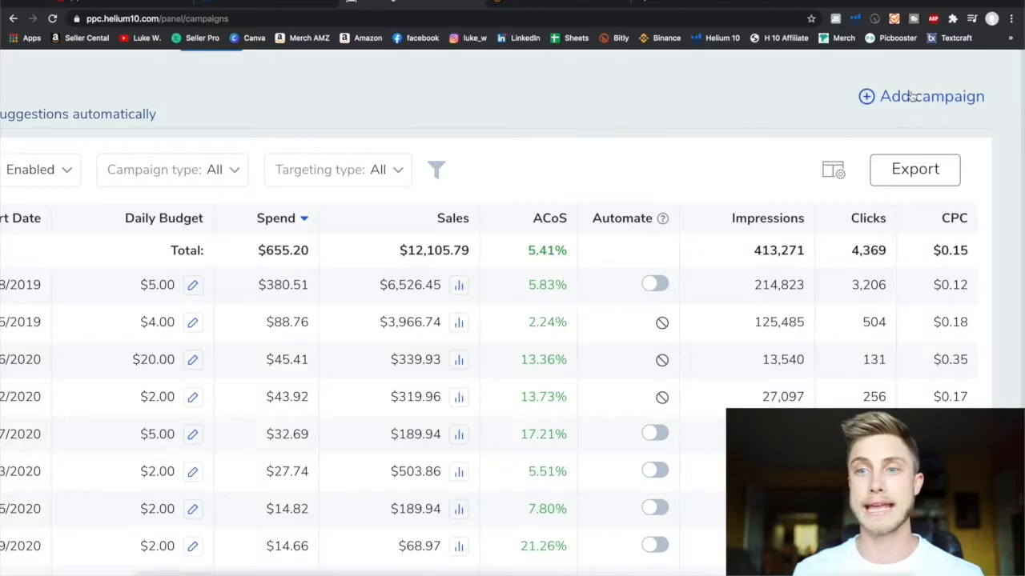
- Start a new campaign setup named 'Test' and move to the SKU field
left_click(921, 97)
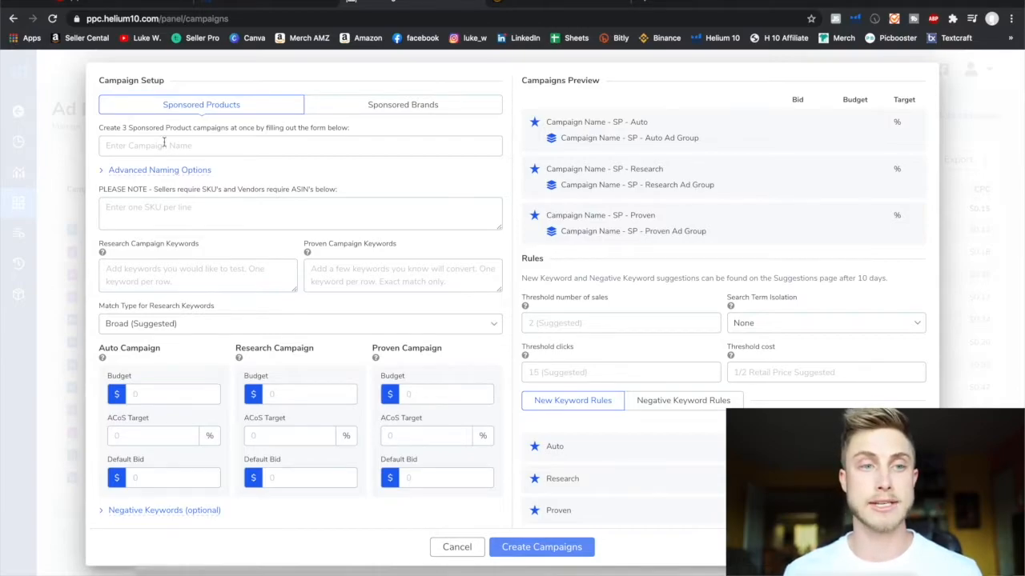
left_click(298, 146)
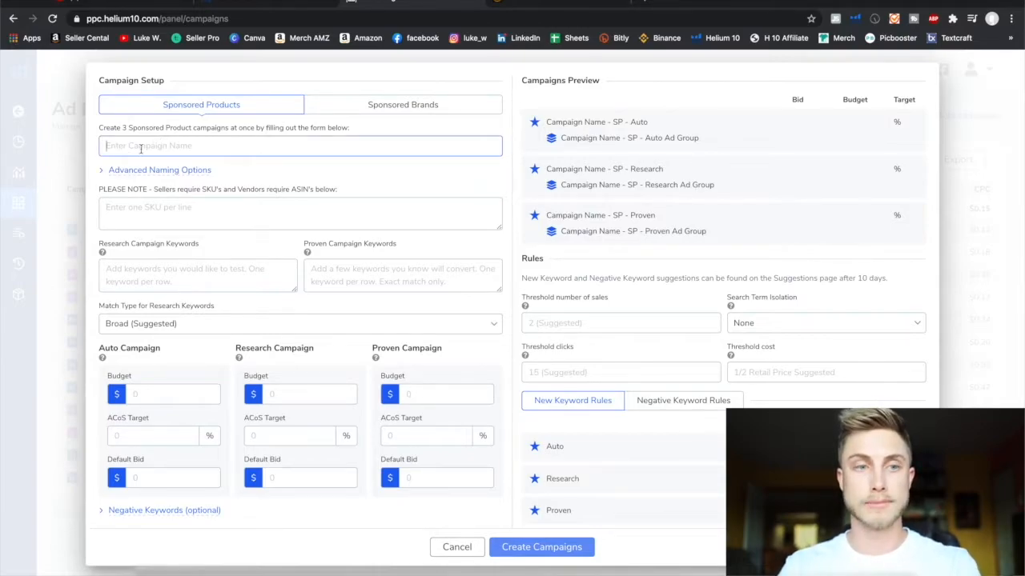
type("Test")
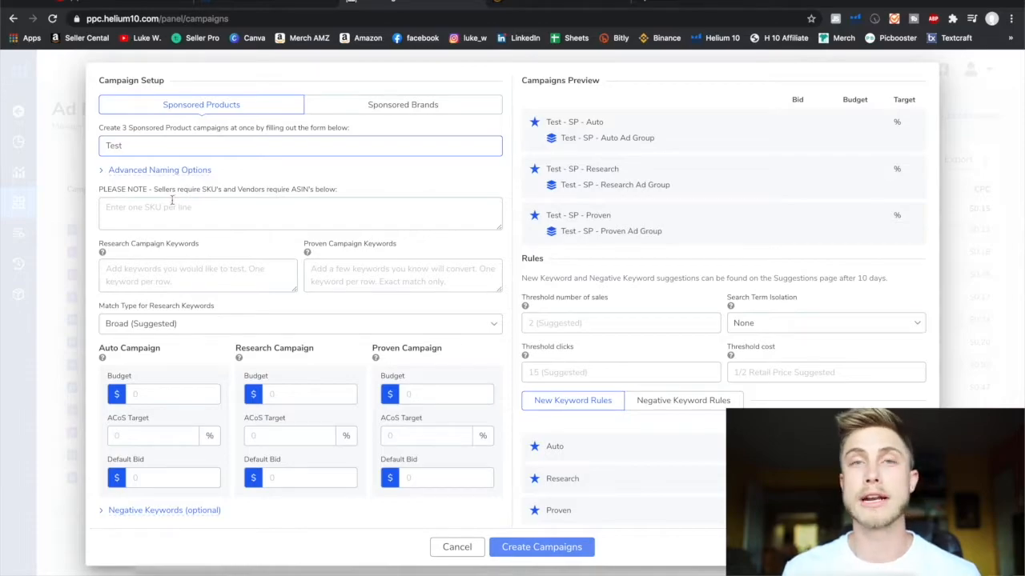
left_click(300, 213)
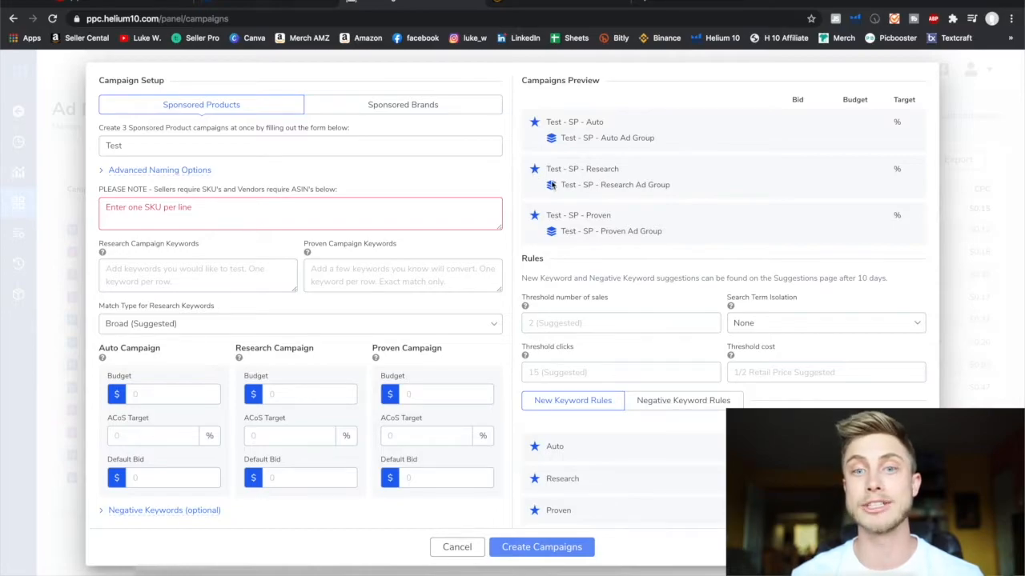
mouse_move(570, 242)
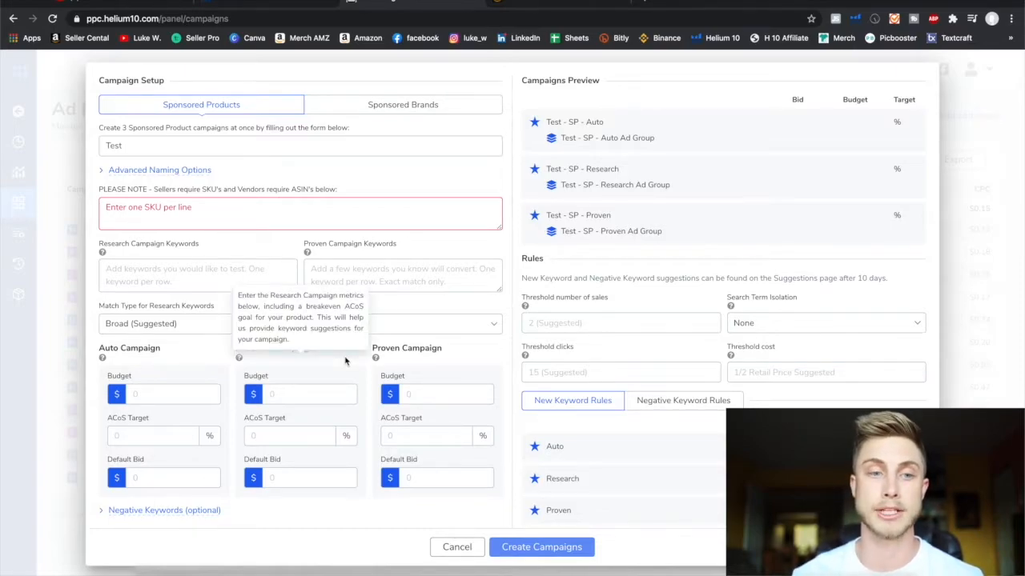
left_click(300, 324)
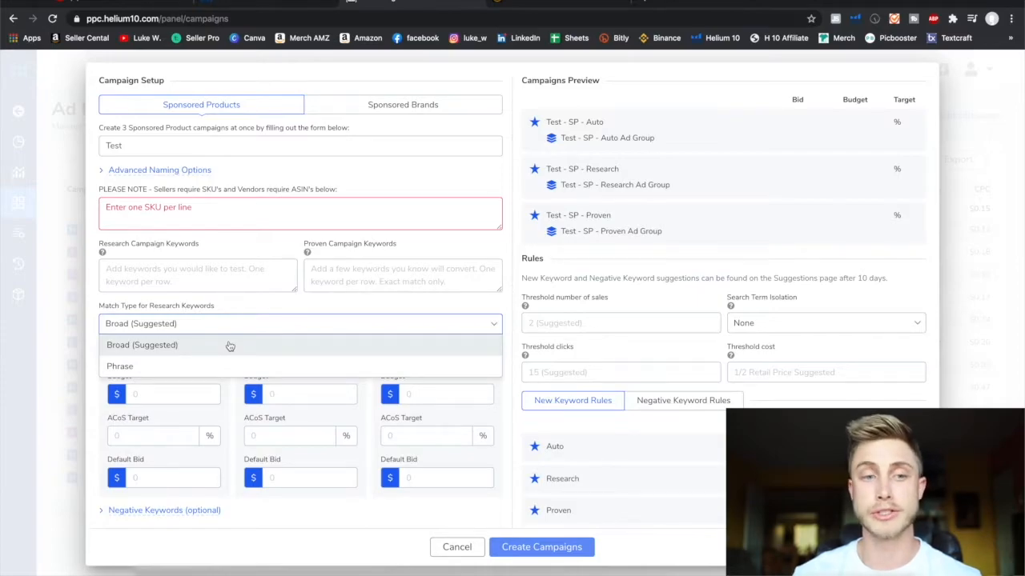
mouse_move(157, 371)
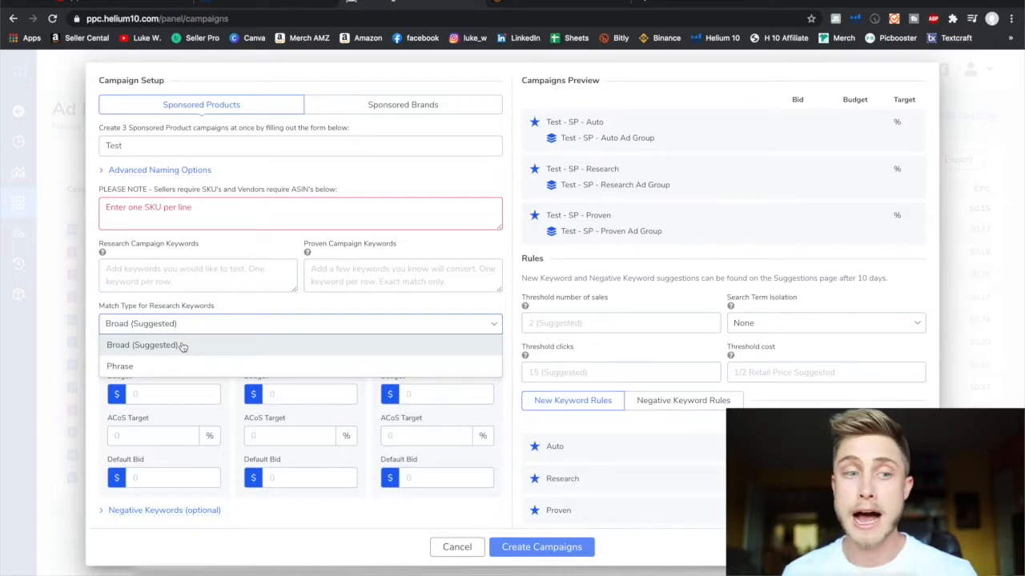
mouse_move(164, 370)
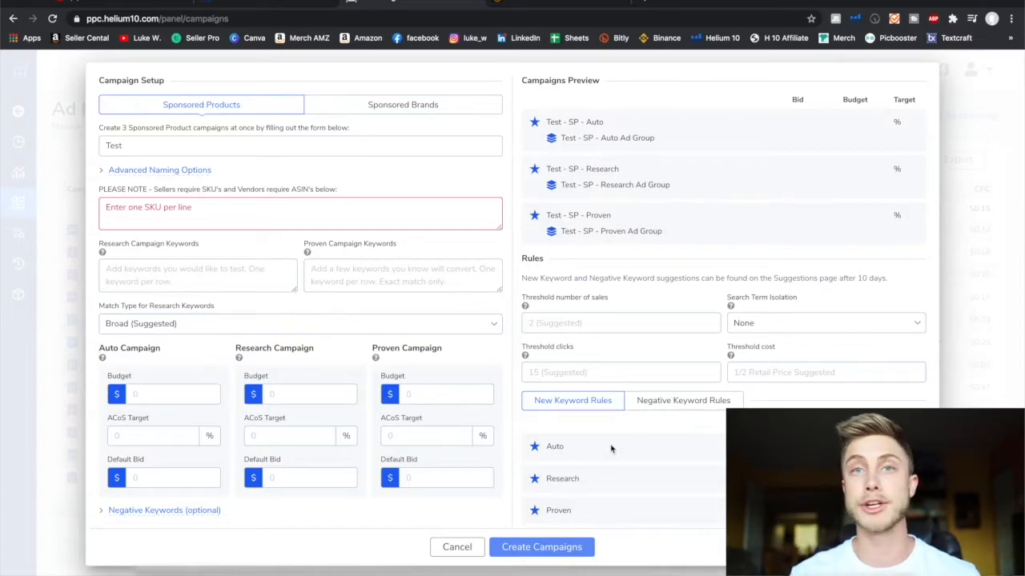
mouse_move(633, 409)
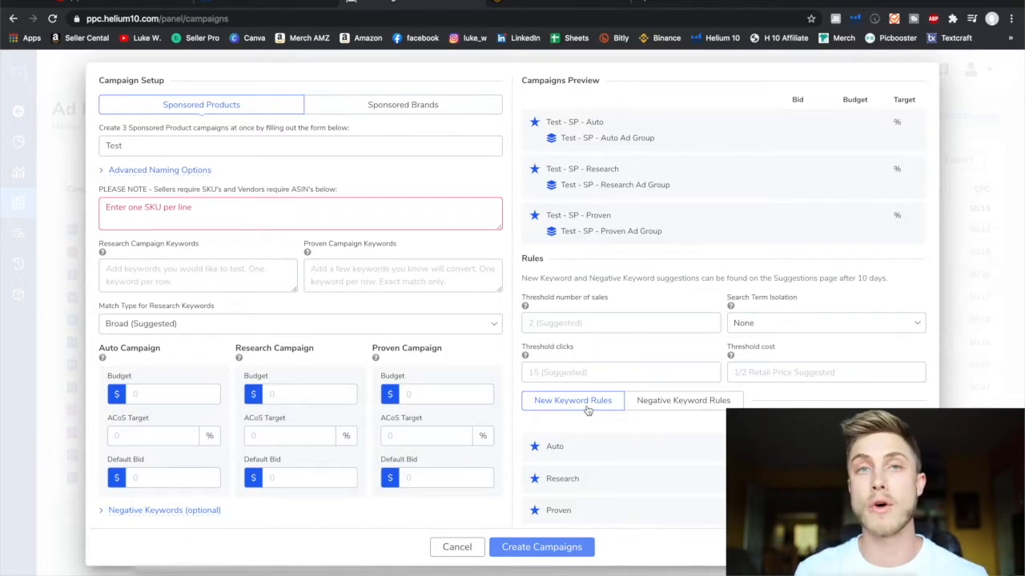
mouse_move(596, 414)
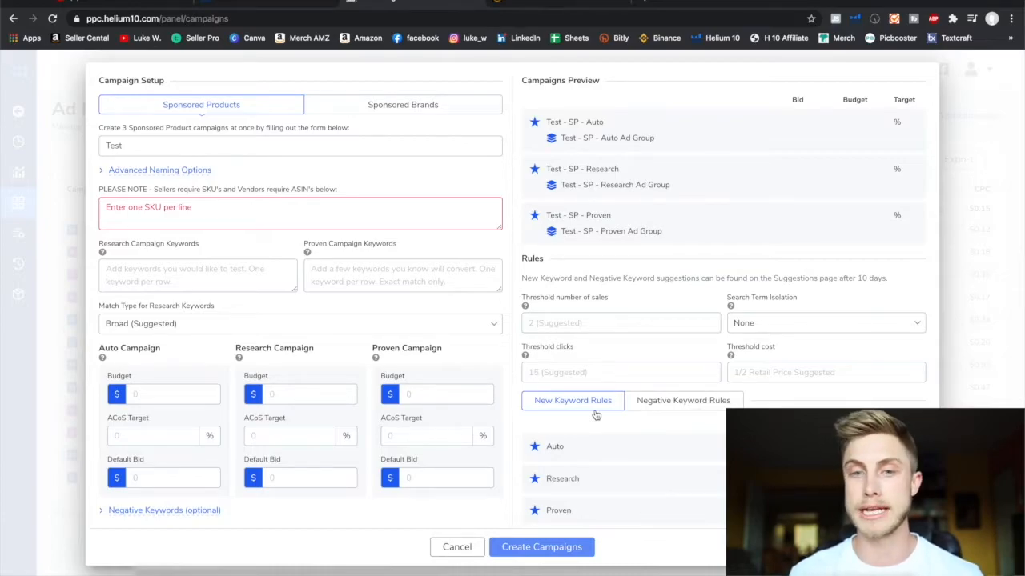
- Enter 3 as the threshold number of sales for new keyword rules
left_click(621, 322)
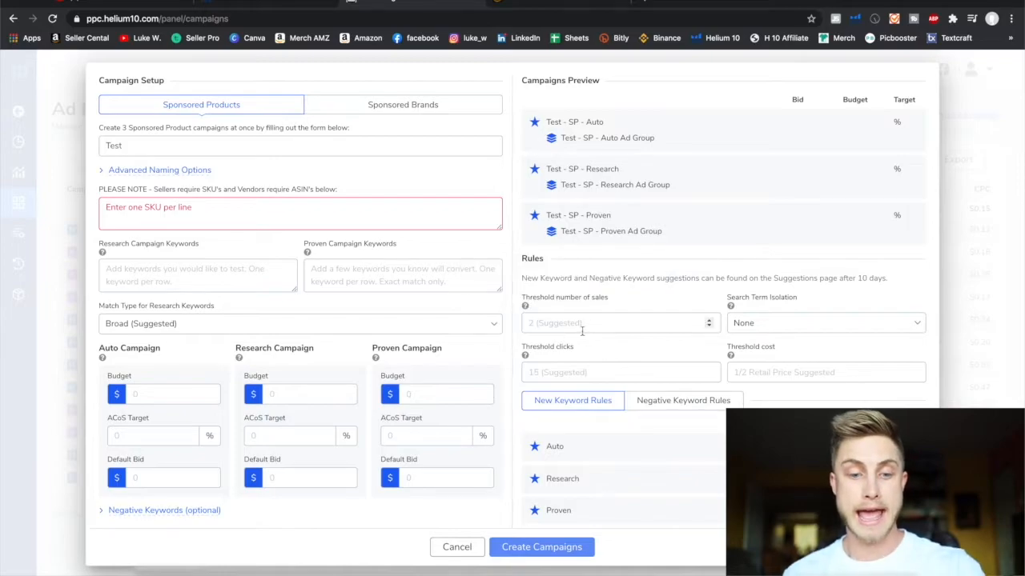
left_click(616, 322)
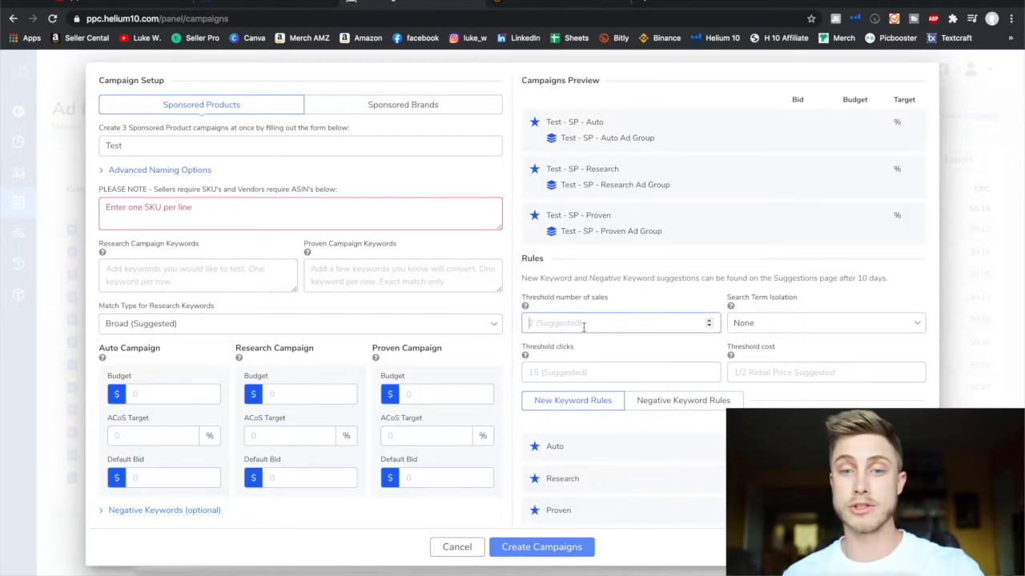
type("3")
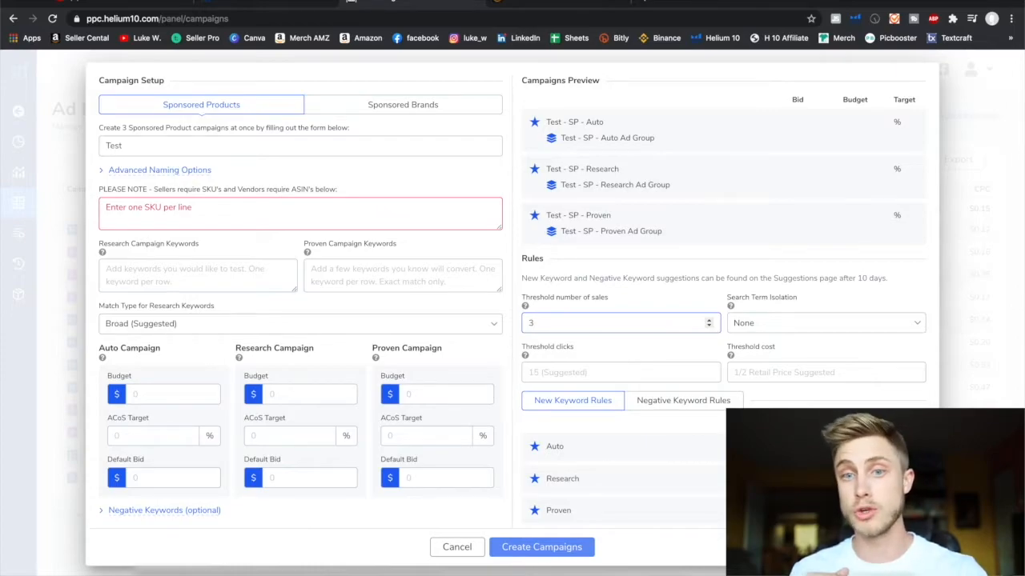
mouse_move(620, 305)
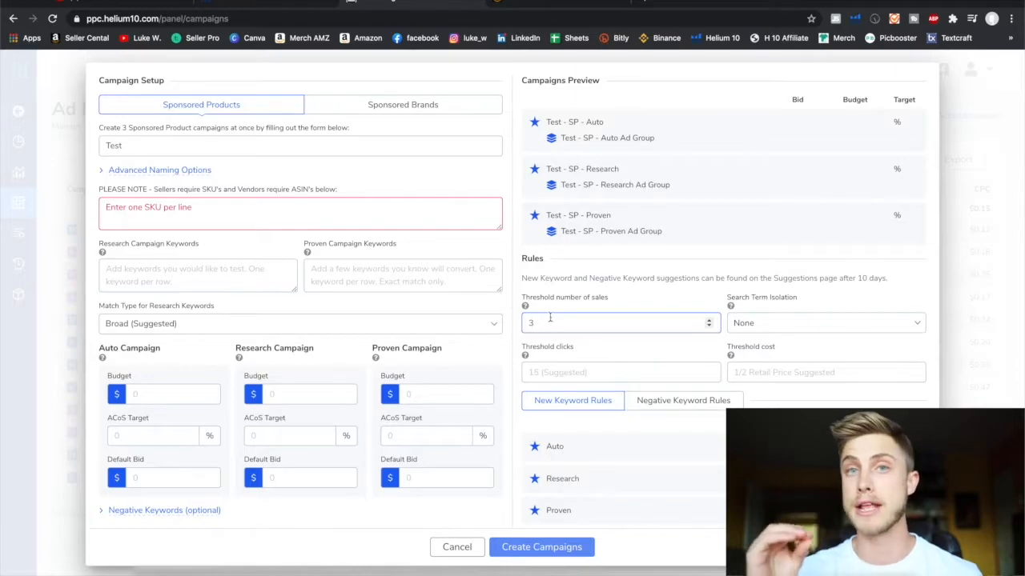
mouse_move(522, 307)
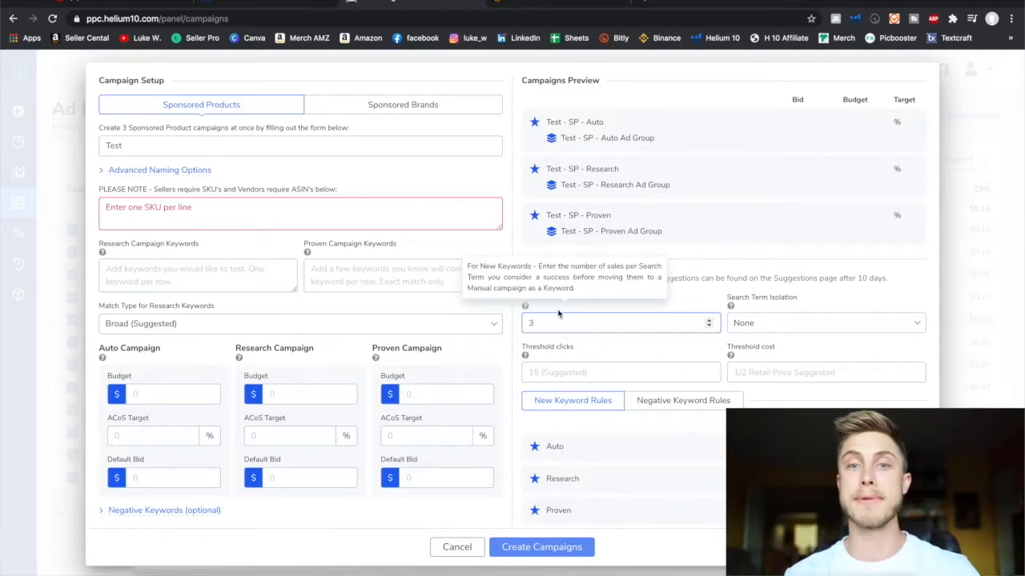
mouse_move(625, 164)
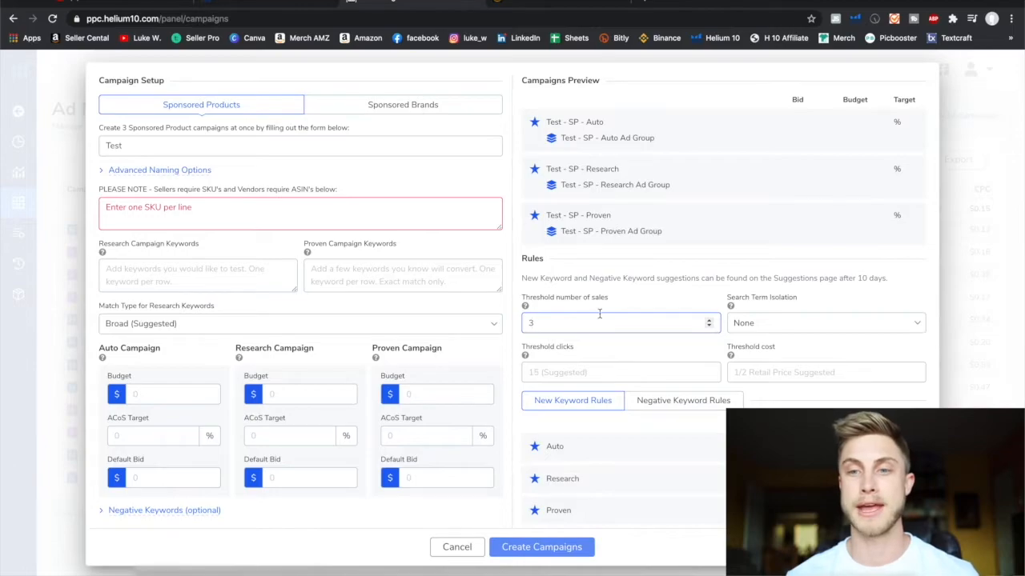
mouse_move(600, 352)
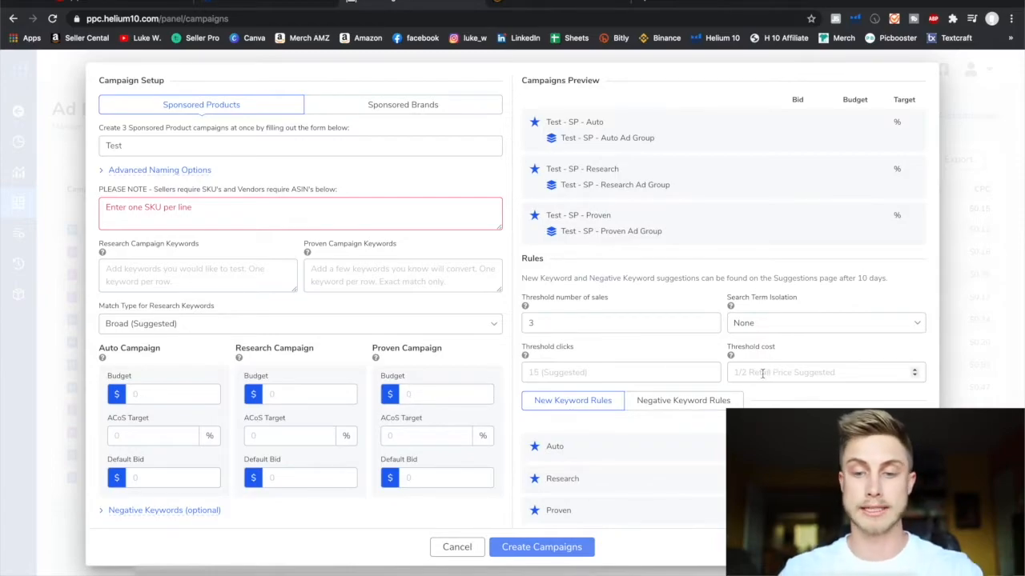
type("10.com")
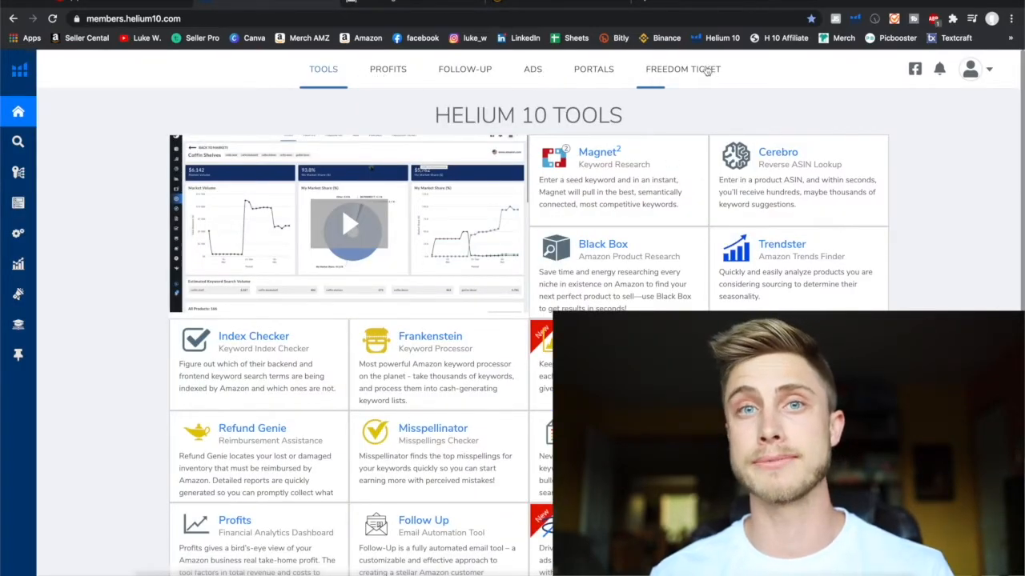
- Open the Freedom Ticket 2.0 course dashboard listing Weeks 1 through 8
left_click(683, 69)
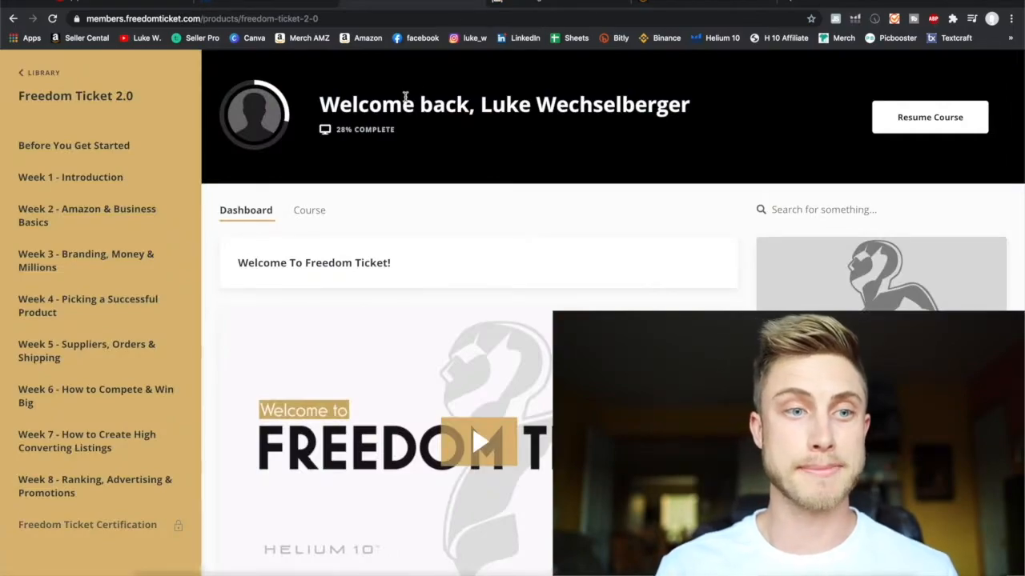
mouse_move(122, 187)
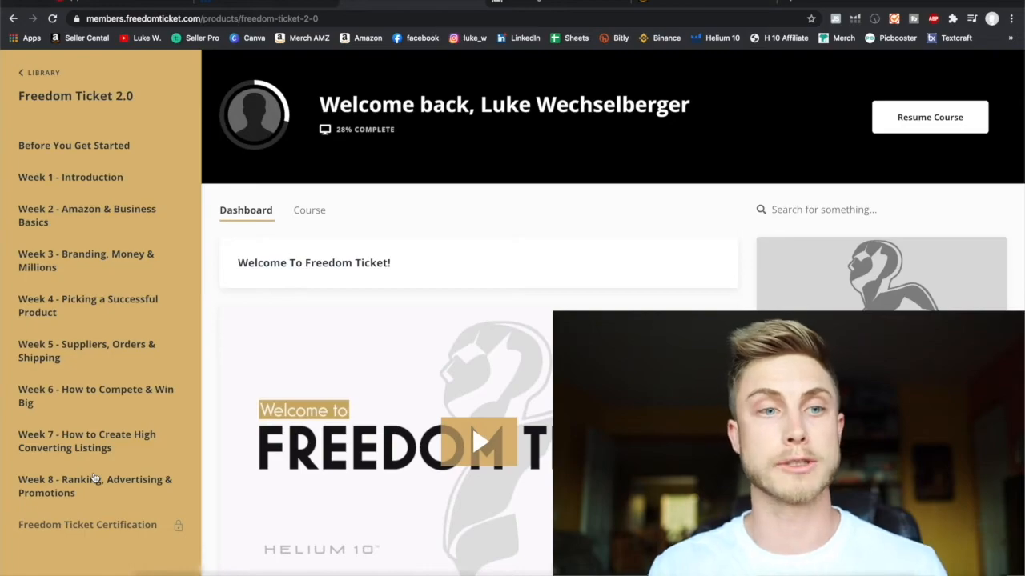
mouse_move(78, 198)
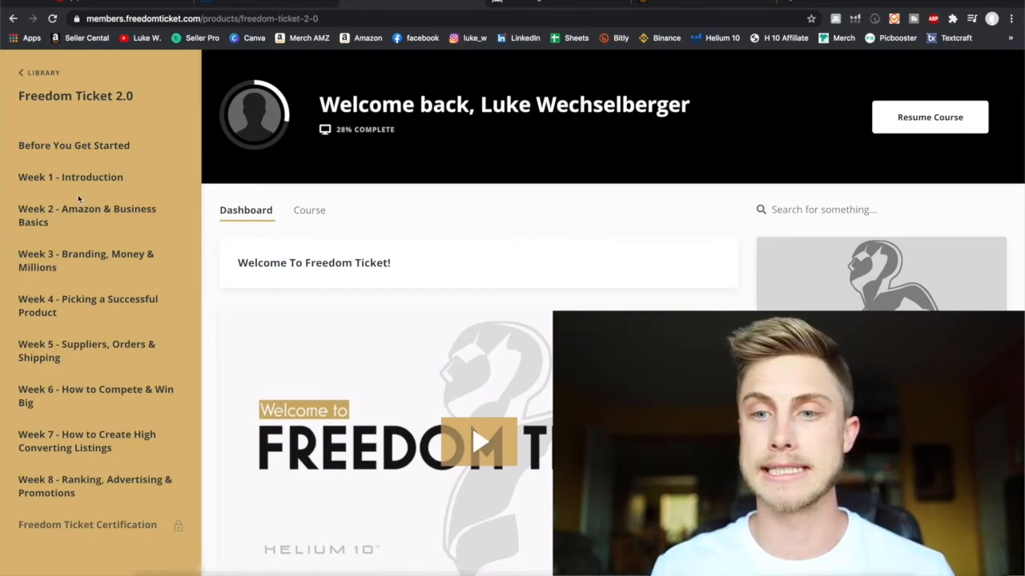
mouse_move(439, 250)
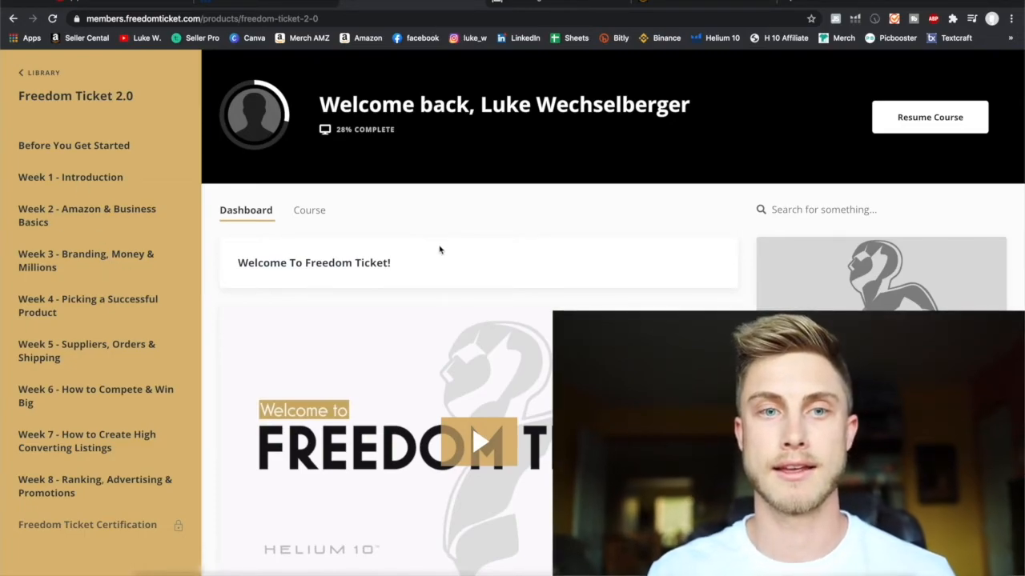